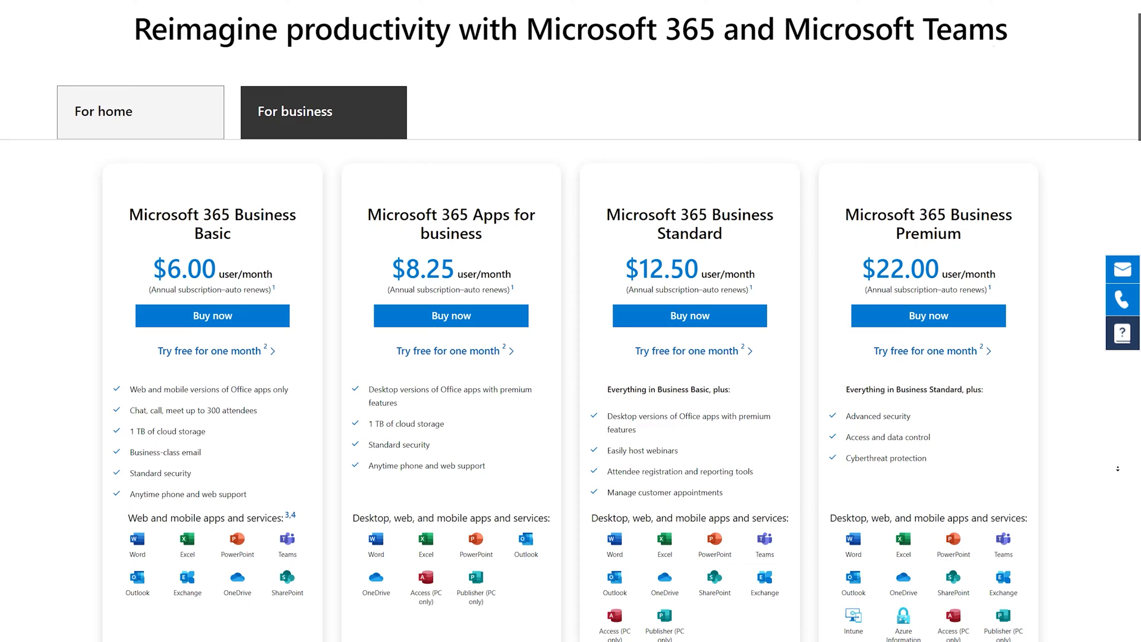
# - Open Demo PPT.ppt in OpenOffice Impress from the Start Center and show the Chart slide
pyautogui.scroll(-3)
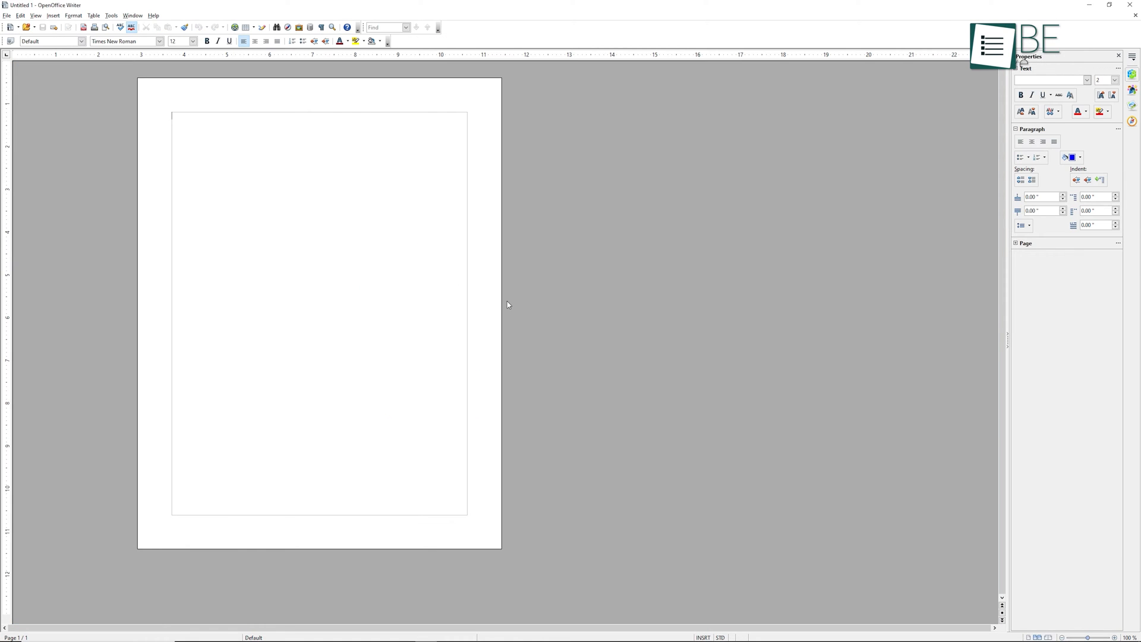
pyautogui.click(27, 27)
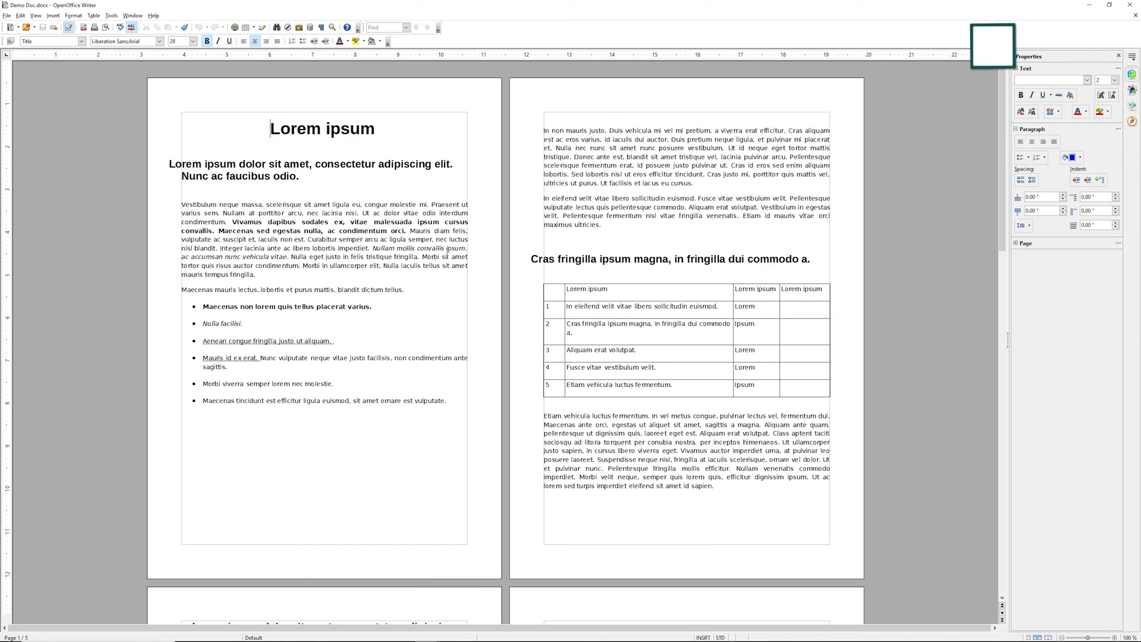
pyautogui.scroll(-3)
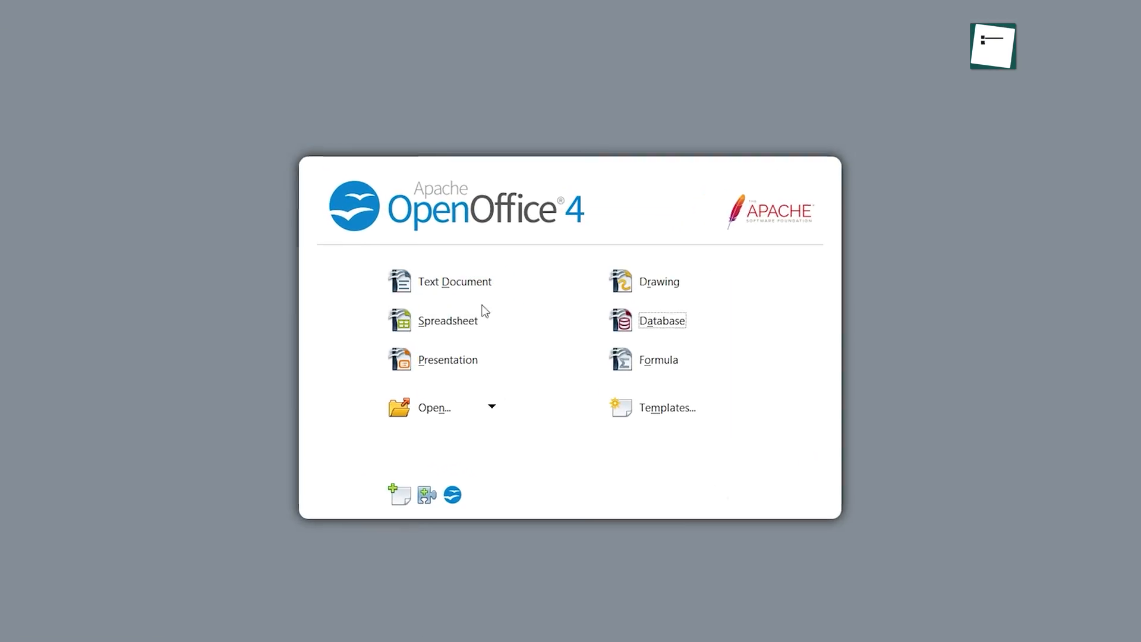
pyautogui.click(448, 321)
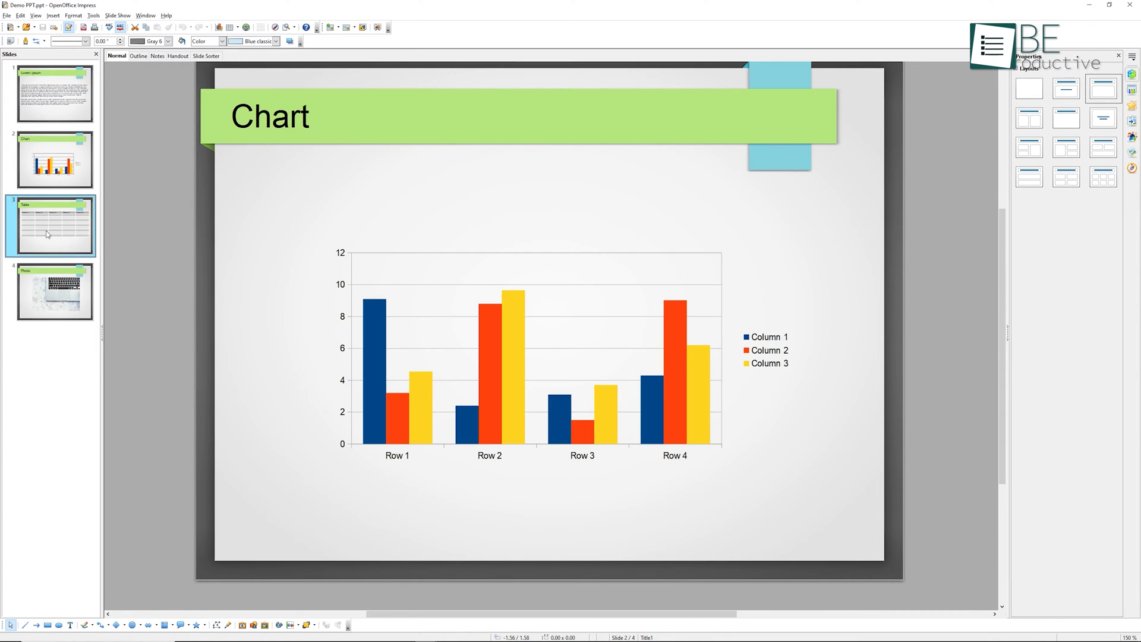
pyautogui.click(53, 292)
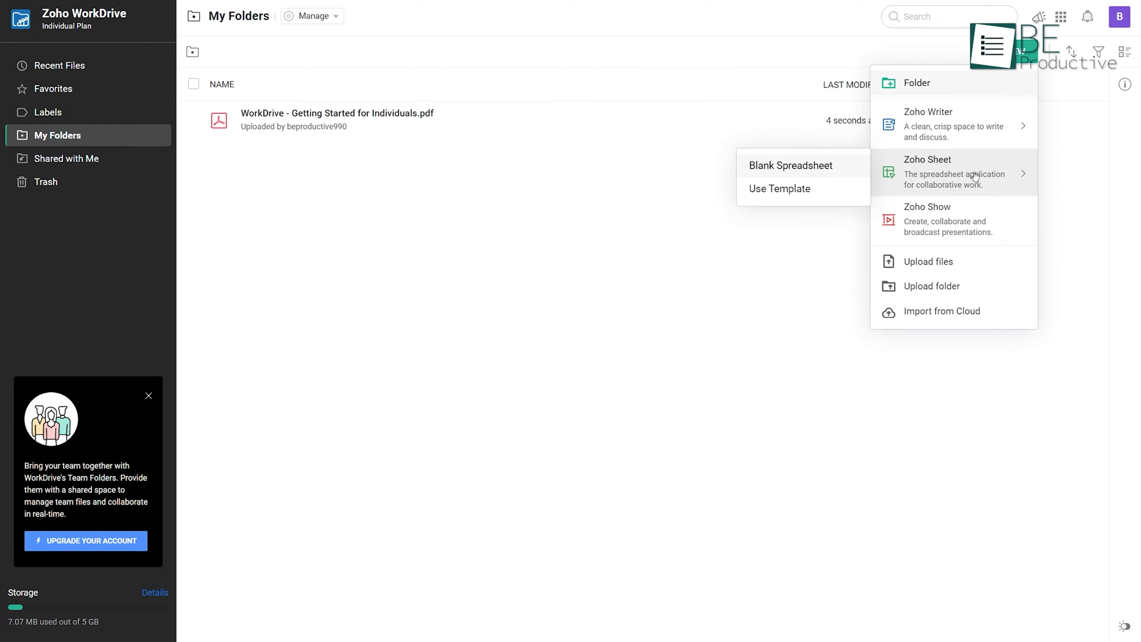
# - Start a new Zoho Sheet in WorkDrive and open Demo XML.xls, scrolling through its rows
pyautogui.click(155, 592)
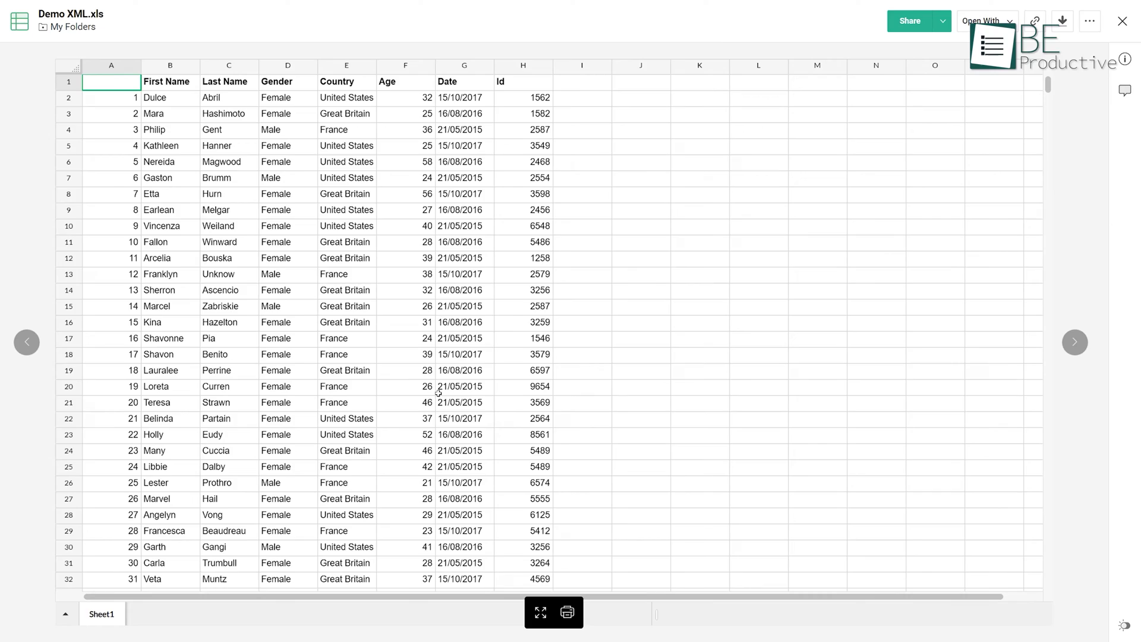
pyautogui.scroll(-3)
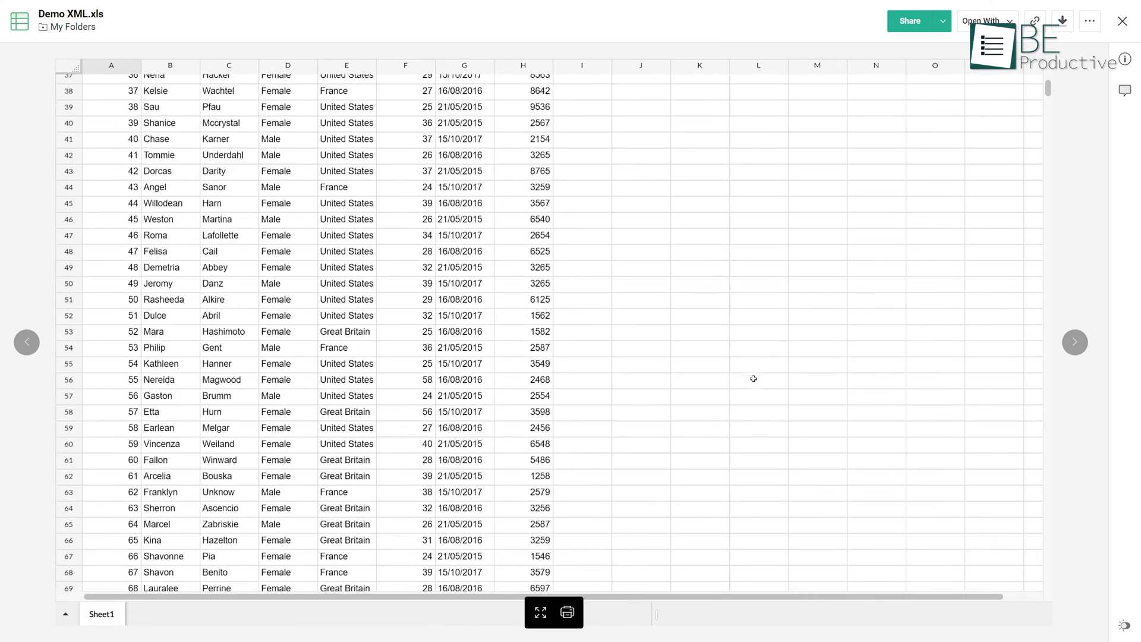
pyautogui.click(1074, 342)
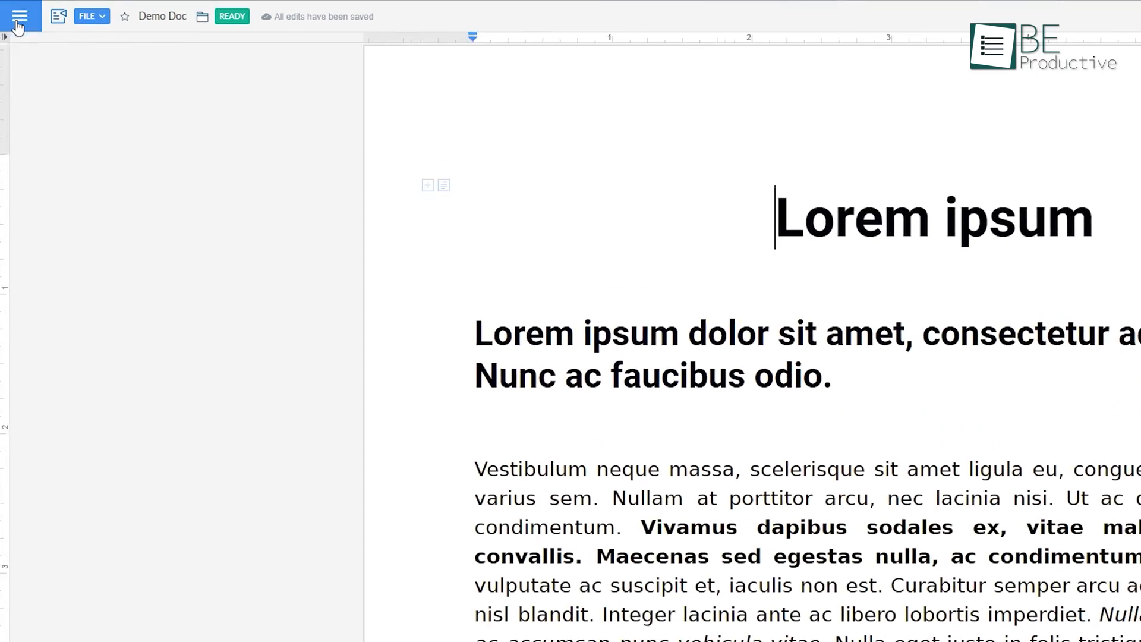
# - Show the Format sidebar next to the Demo Doc via the hamburger menu
pyautogui.click(20, 16)
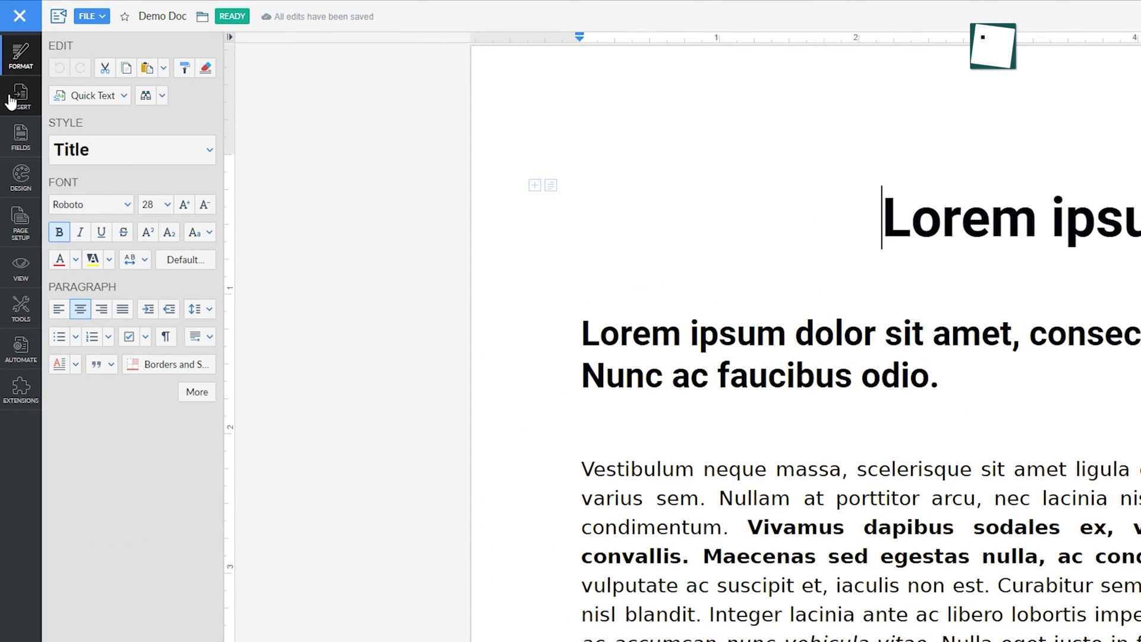
pyautogui.click(21, 223)
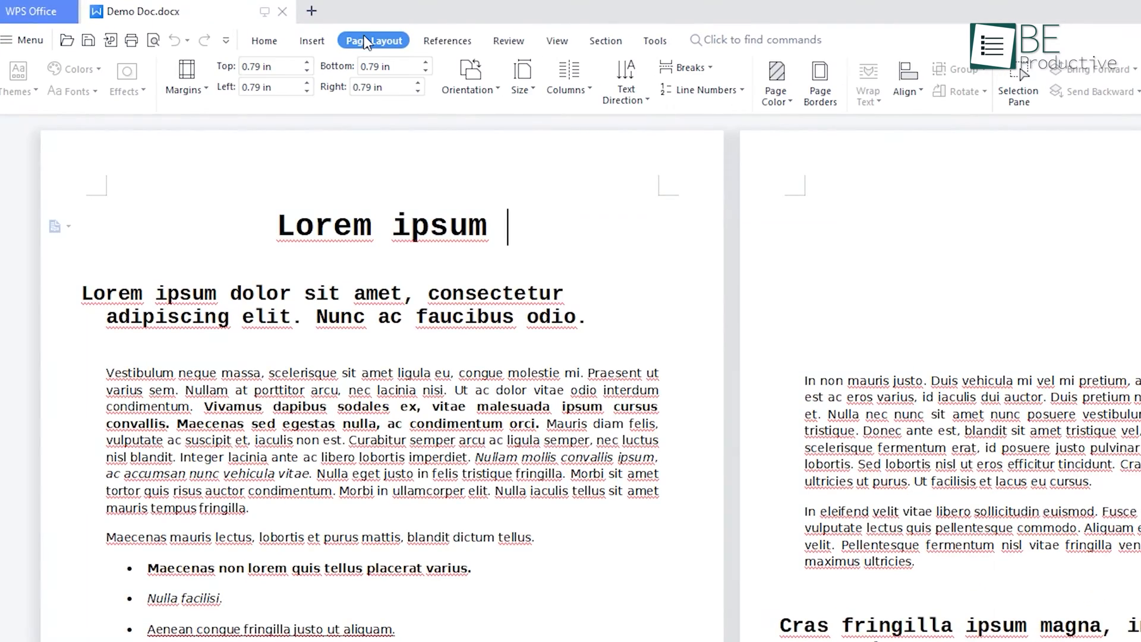
# - Switch from Demo Doc.docx to the Demo XML.xls and Demo PPT.ppt tabs in WPS Office
pyautogui.click(446, 41)
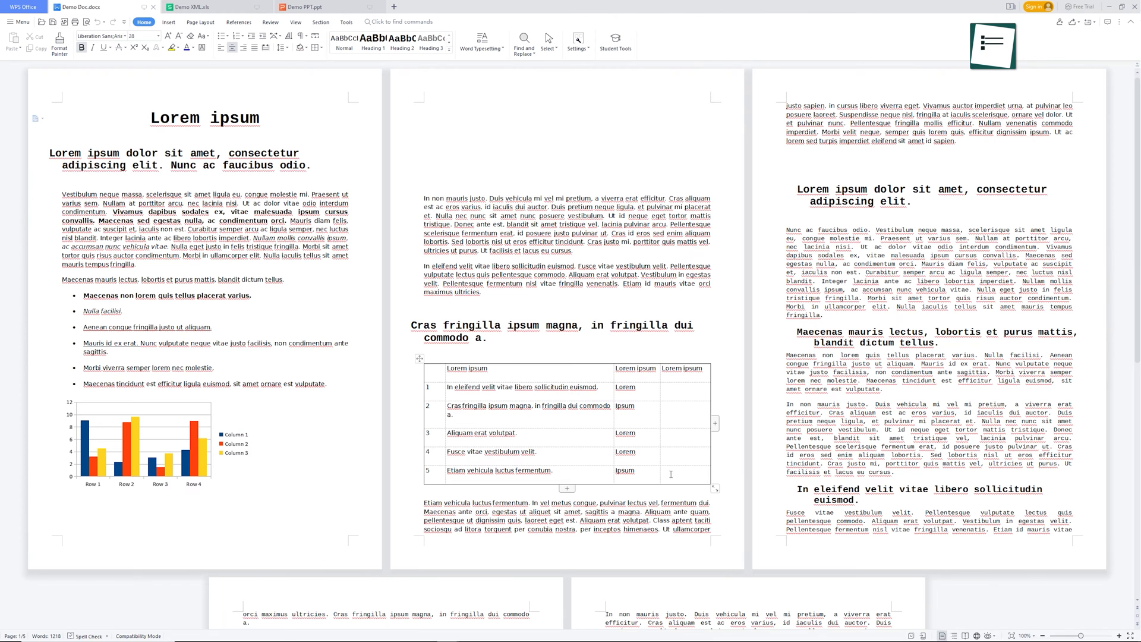
pyautogui.click(200, 7)
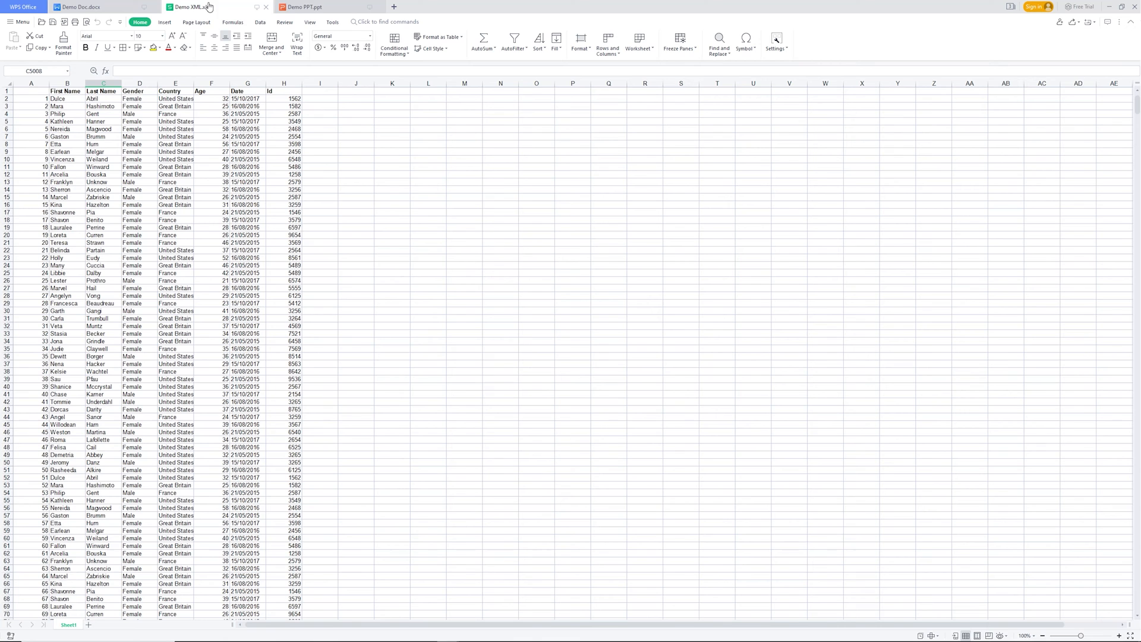
pyautogui.click(309, 7)
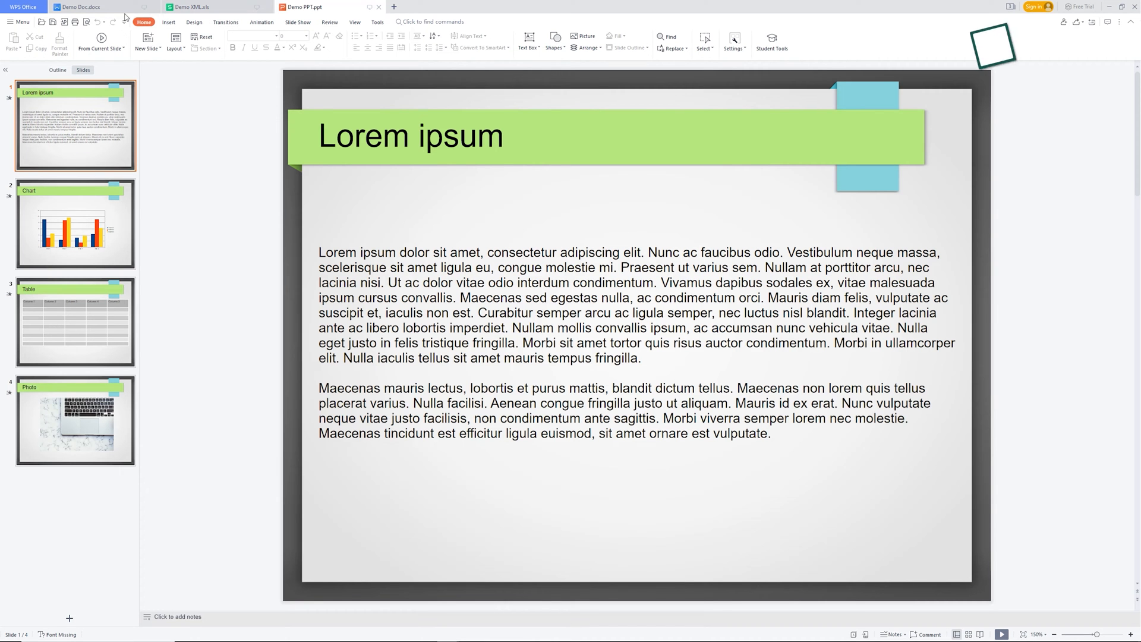
pyautogui.click(80, 7)
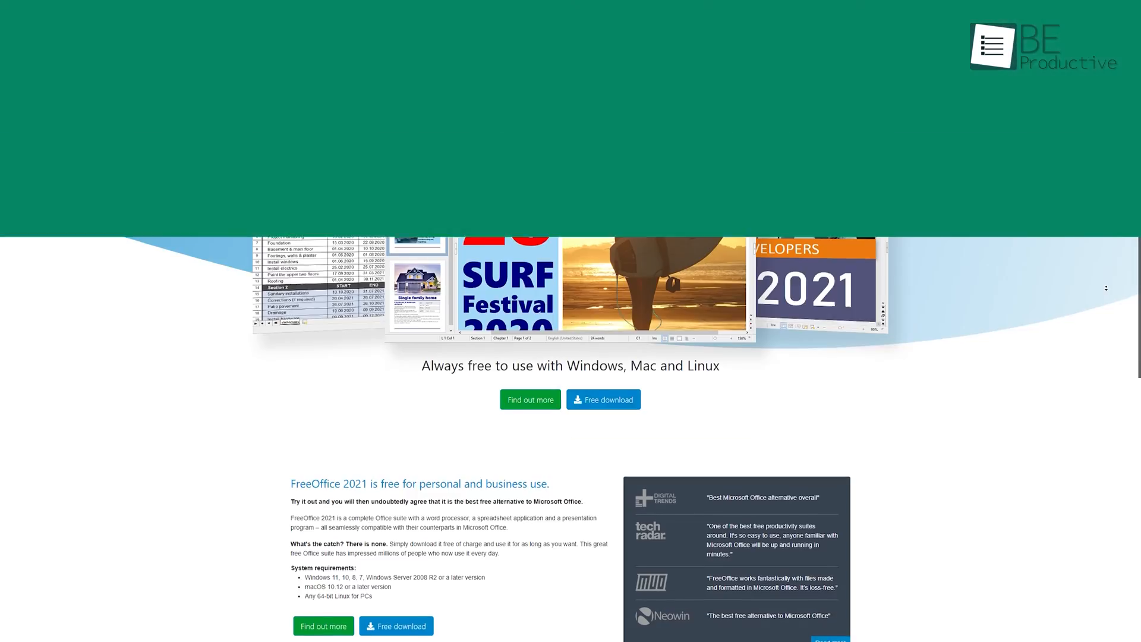
# - Scroll the FreeOffice homepage to the TextMaker, PlanMaker and Presentations cards
pyautogui.scroll(3)
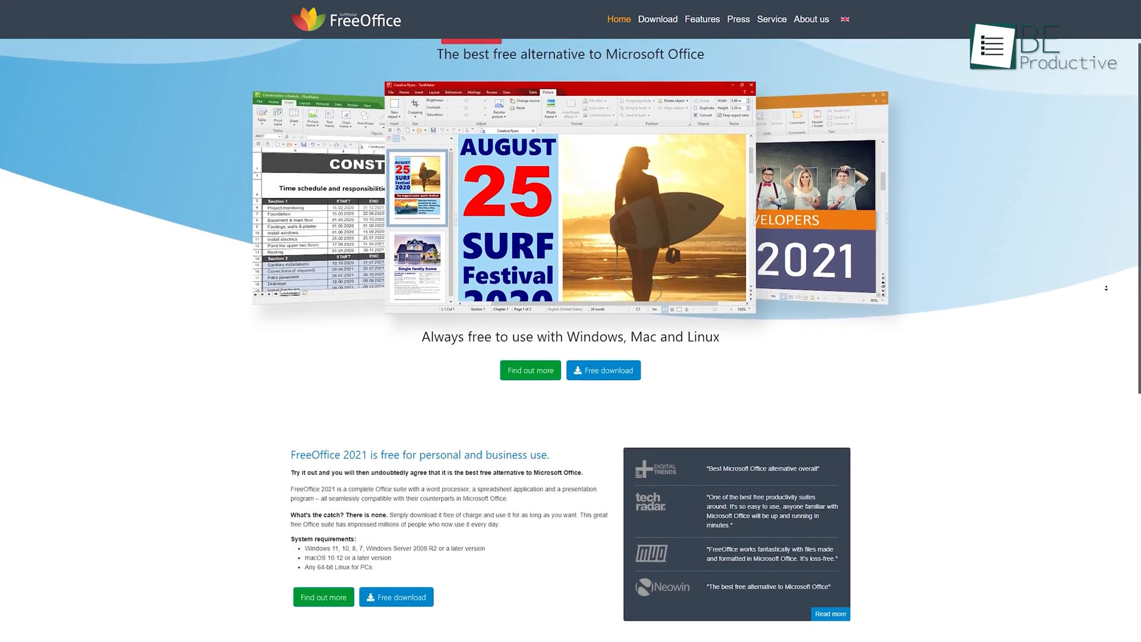
pyautogui.scroll(-3)
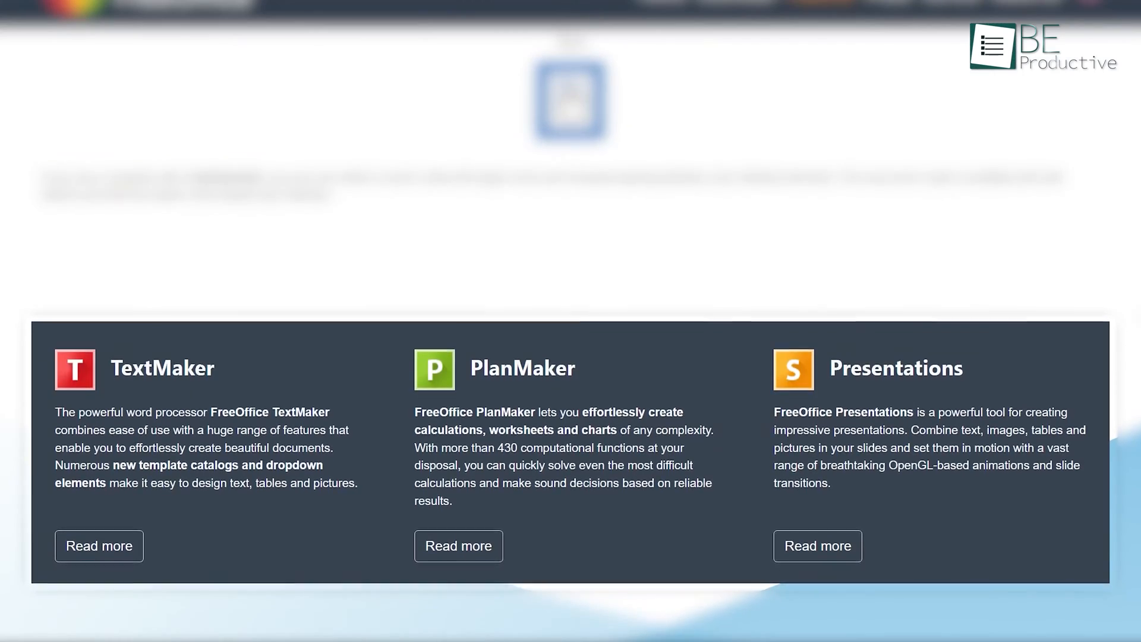
pyautogui.scroll(3)
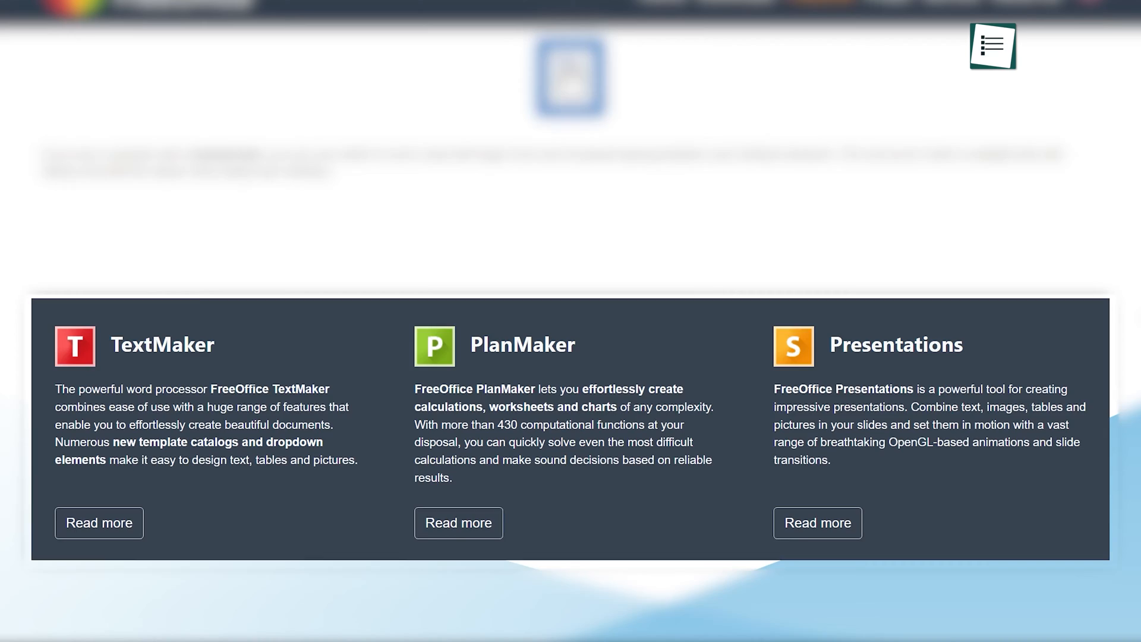
pyautogui.scroll(3)
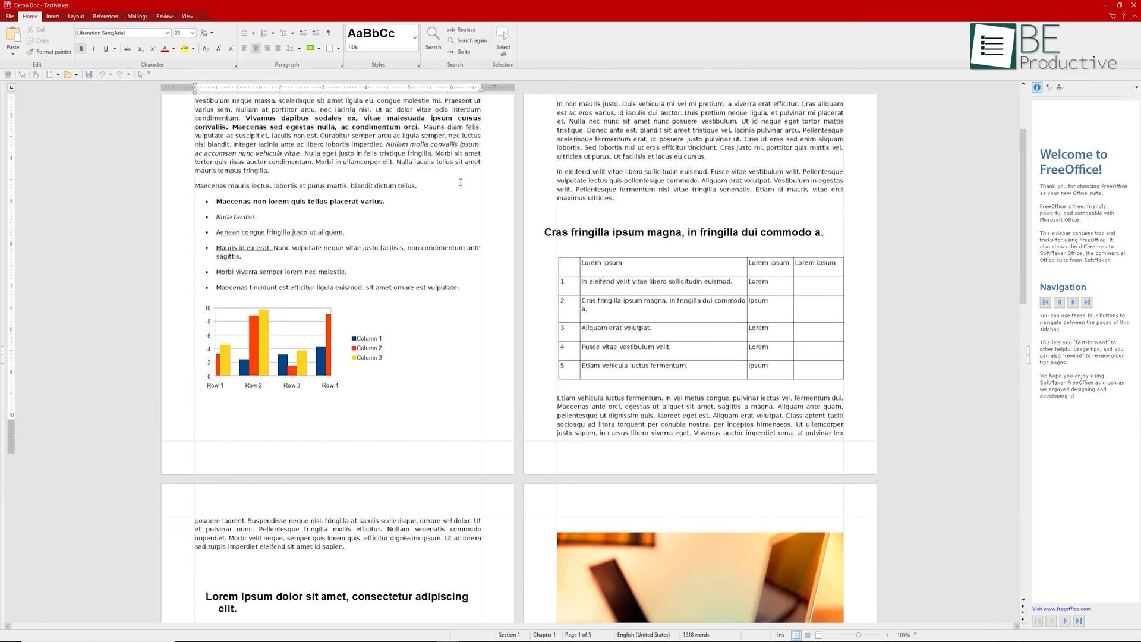
# - Browse TextMaker's Insert ribbon, then show File > Options on the Language tab
pyautogui.scroll(3)
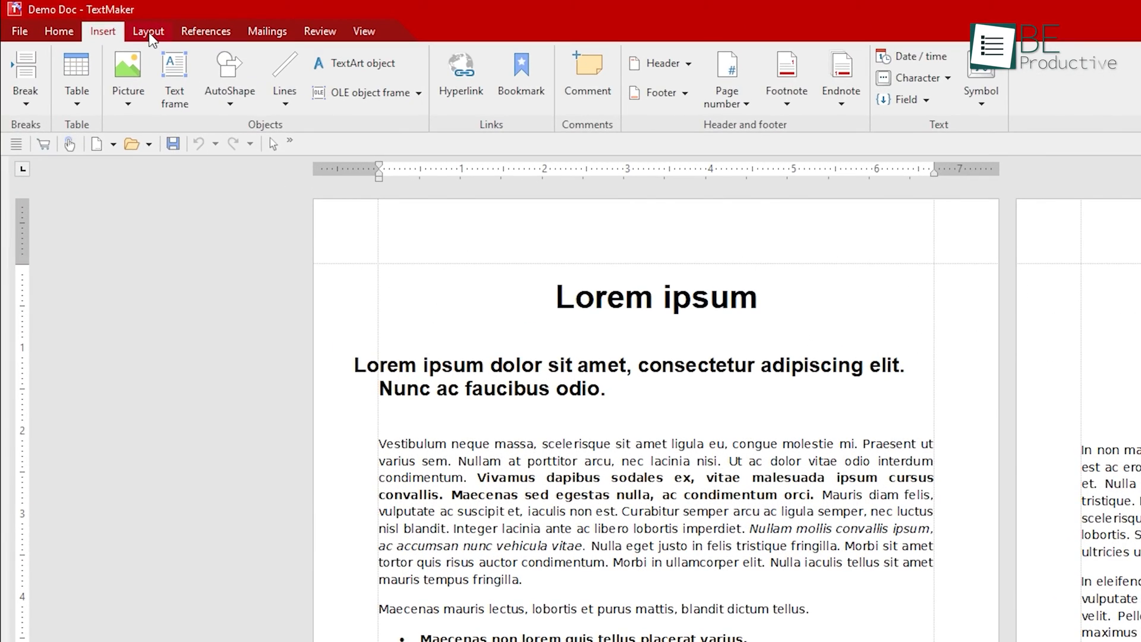
pyautogui.click(147, 30)
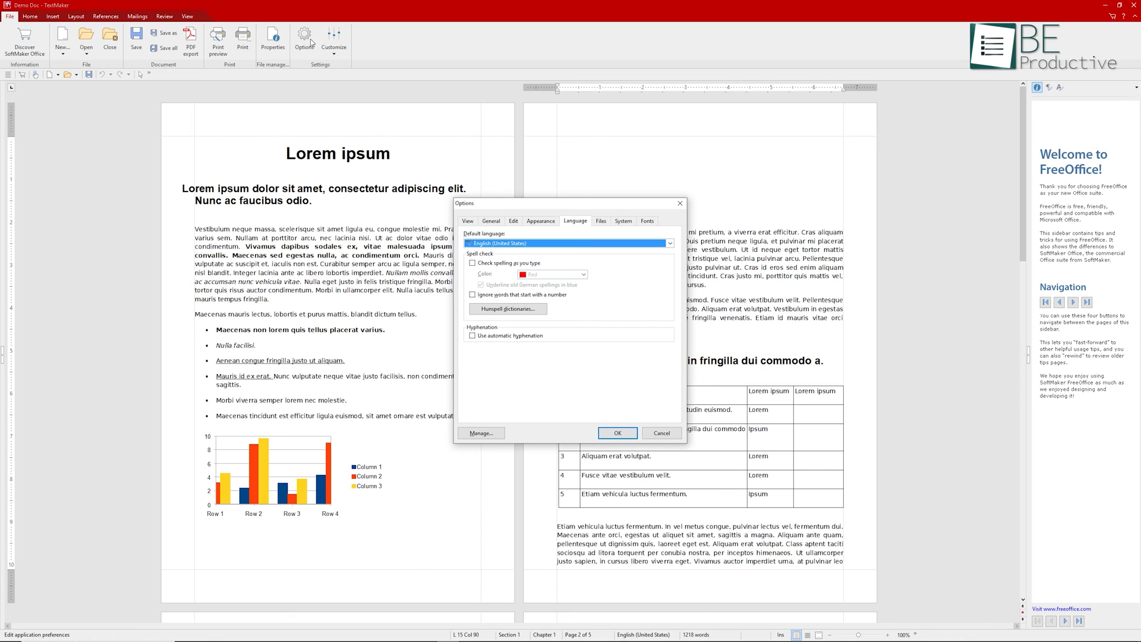
pyautogui.click(473, 263)
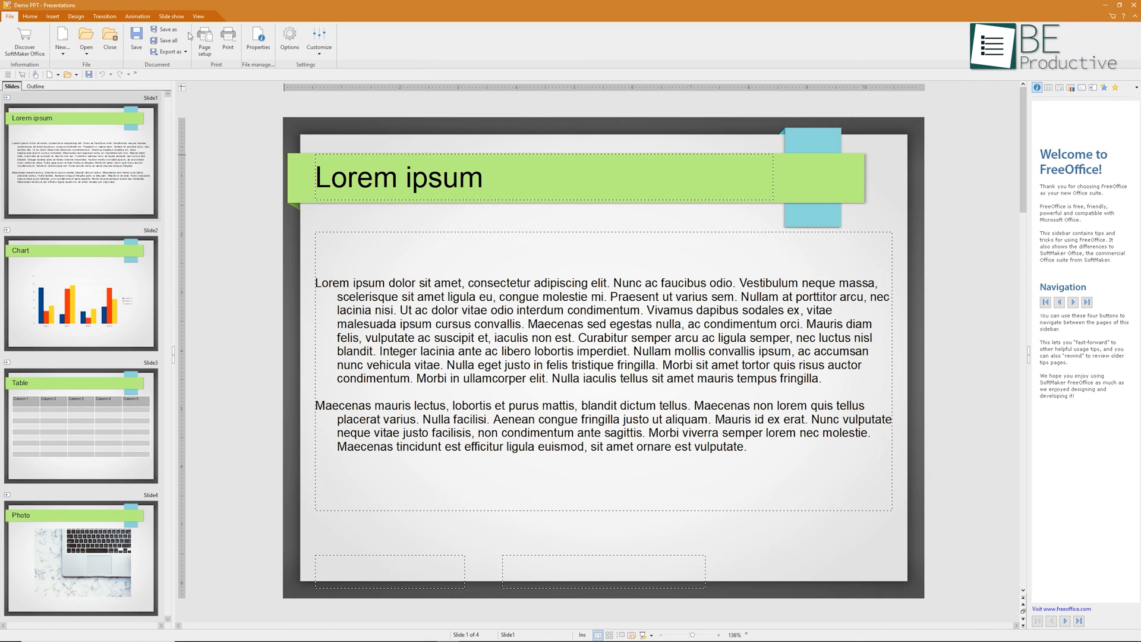
# - Use File > Save as and pick Microsoft Office formats in the Compatibility assistant
pyautogui.click(170, 28)
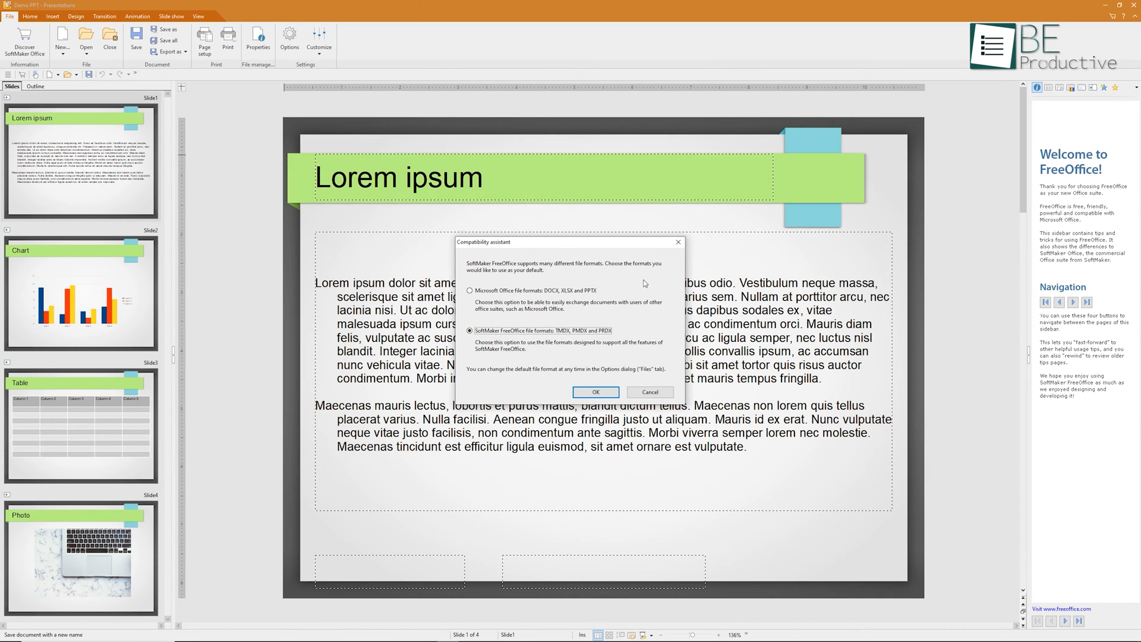
pyautogui.click(471, 290)
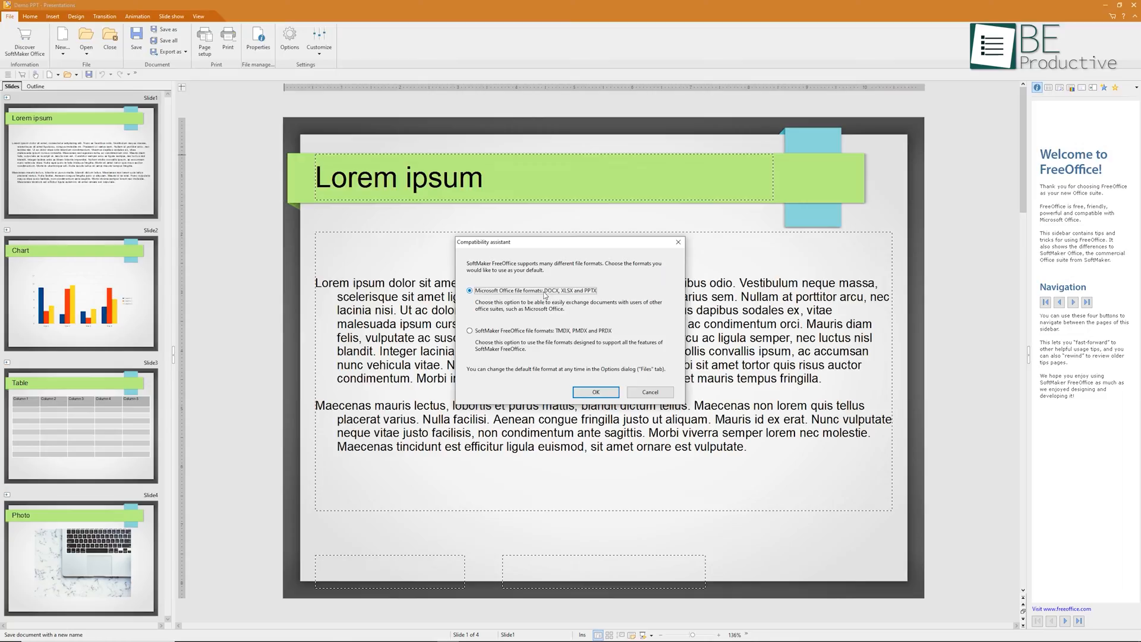